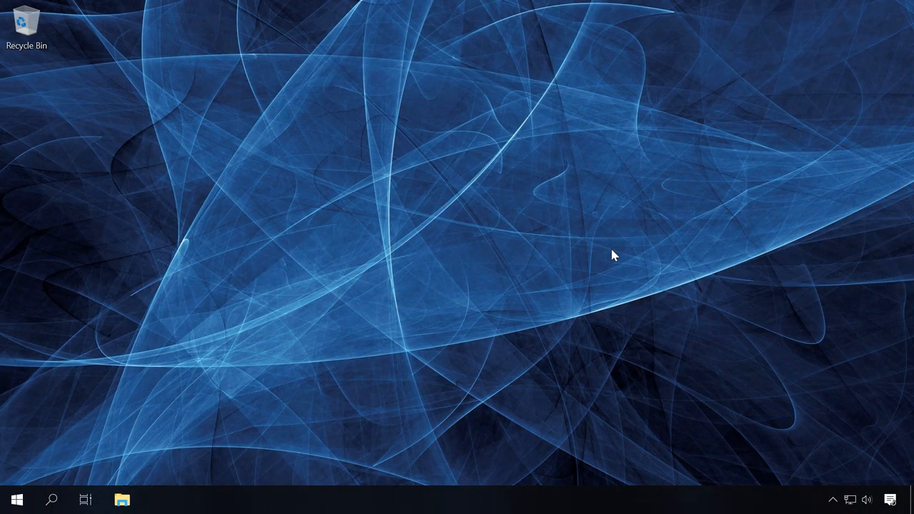
Browse the Hetman homepage and open the Partition Recovery 2.8 product page.
click(123, 499)
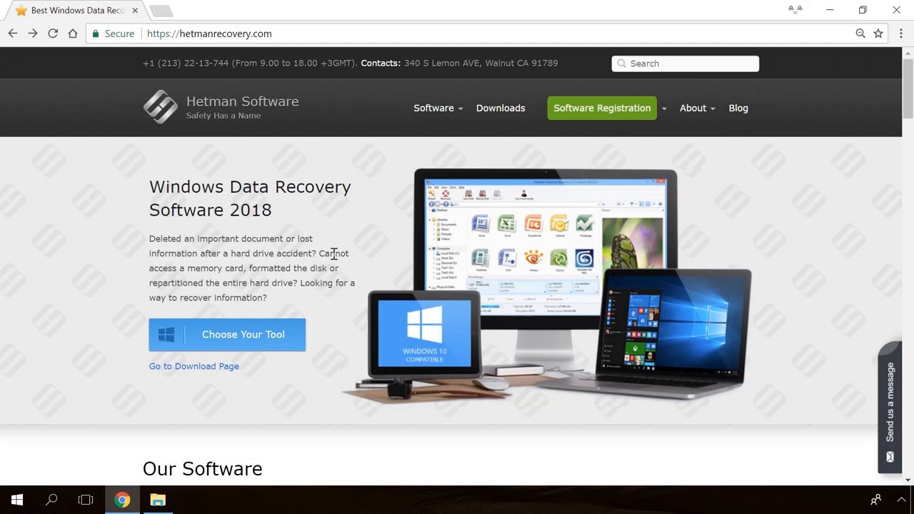
scroll(down, 3)
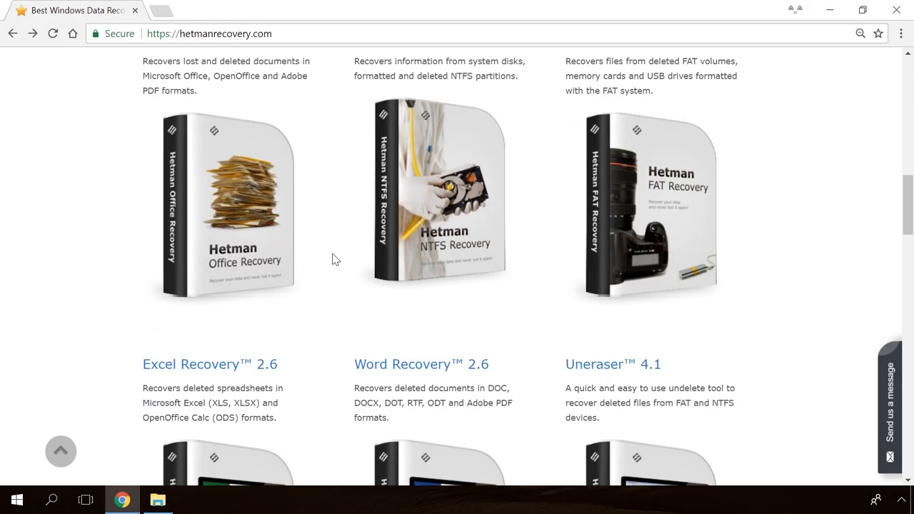
scroll(up, 3)
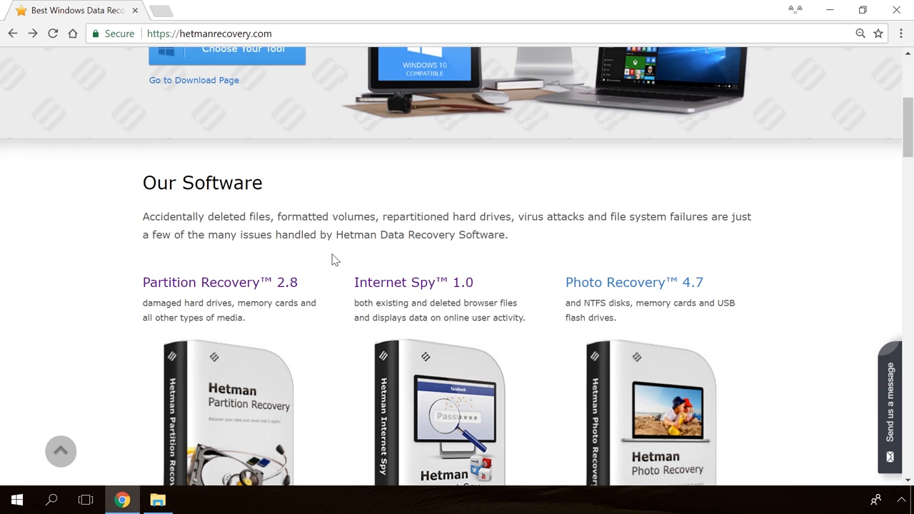
click(219, 282)
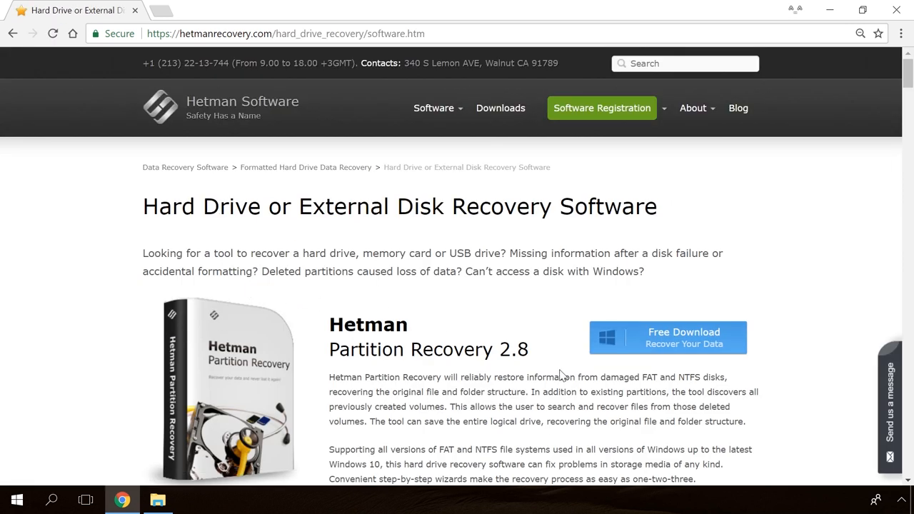
Start the free download of Hetman Partition Recovery and continue to the blog.
click(665, 337)
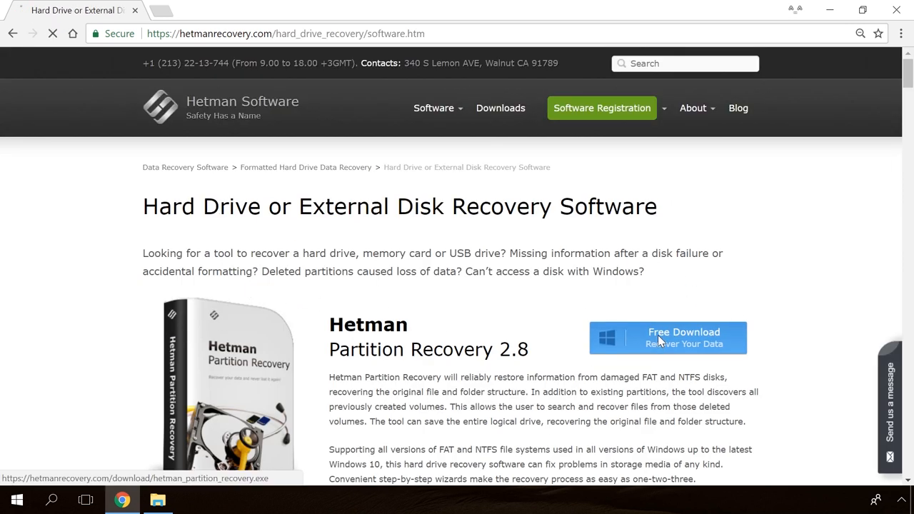
click(667, 337)
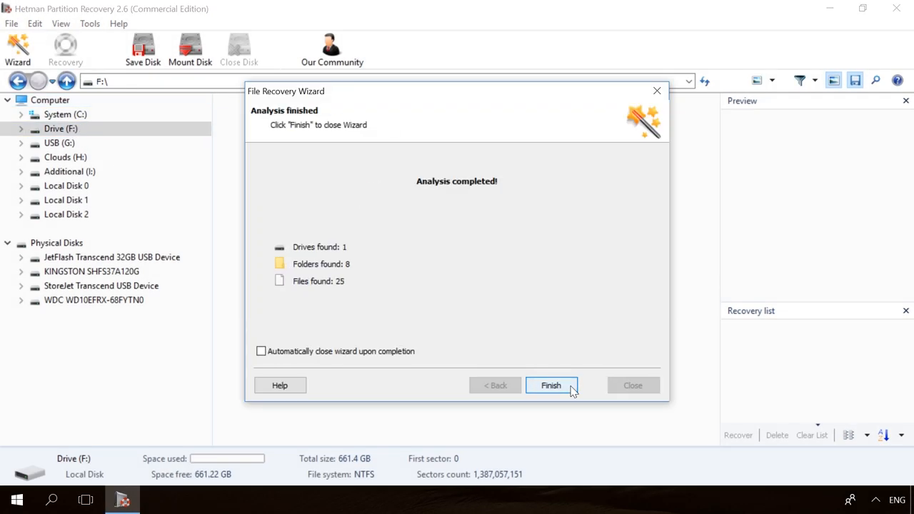
click(550, 385)
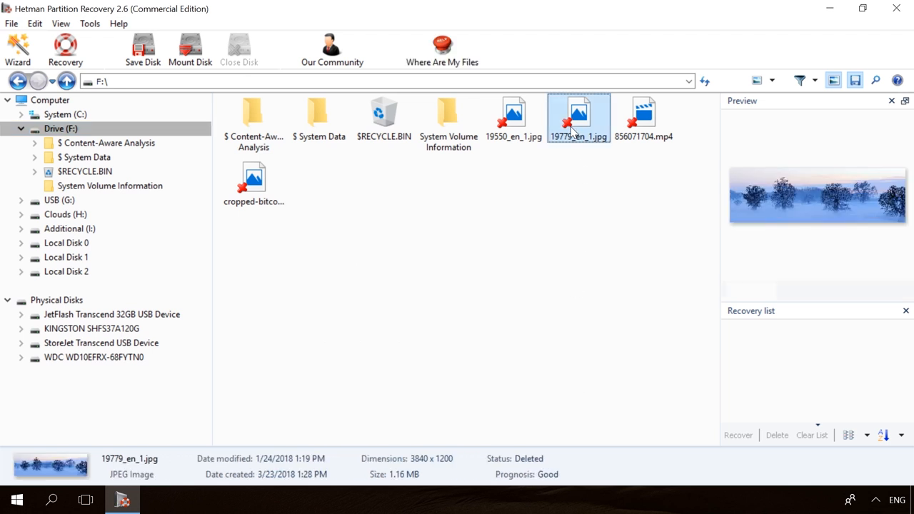
click(65, 49)
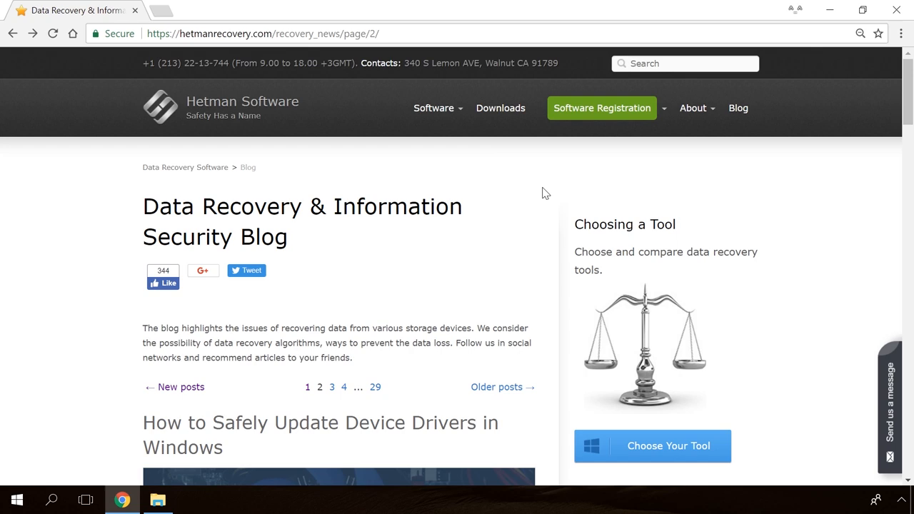
Scroll the blog and open the 'Windows Detected a Hard Disk Problem' article.
scroll(down, 3)
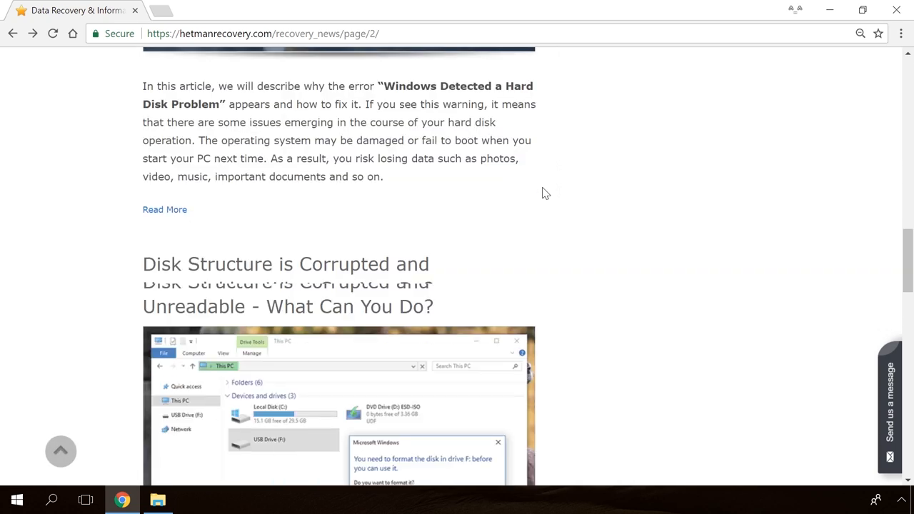
scroll(down, 3)
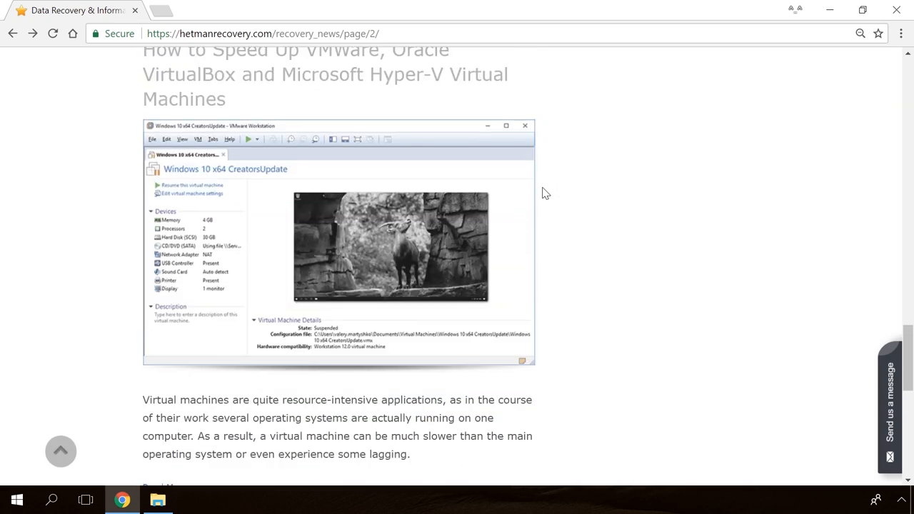
scroll(down, 3)
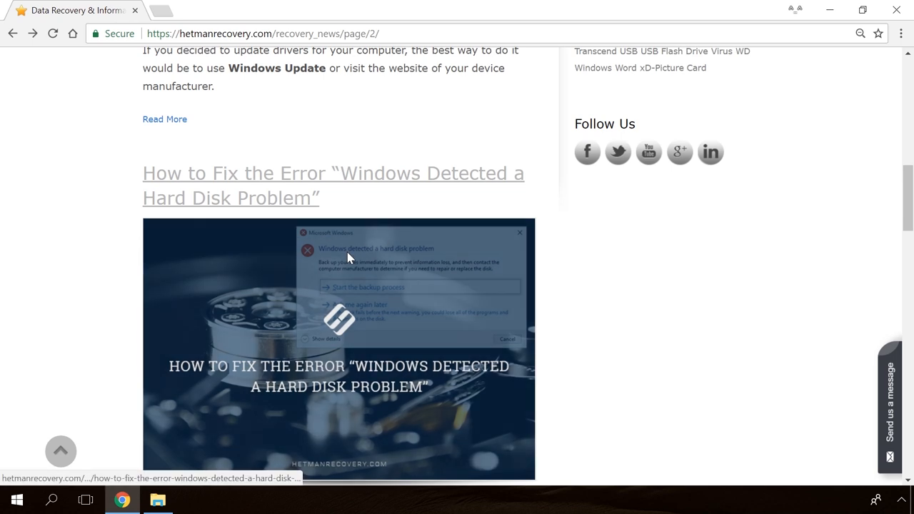
click(333, 173)
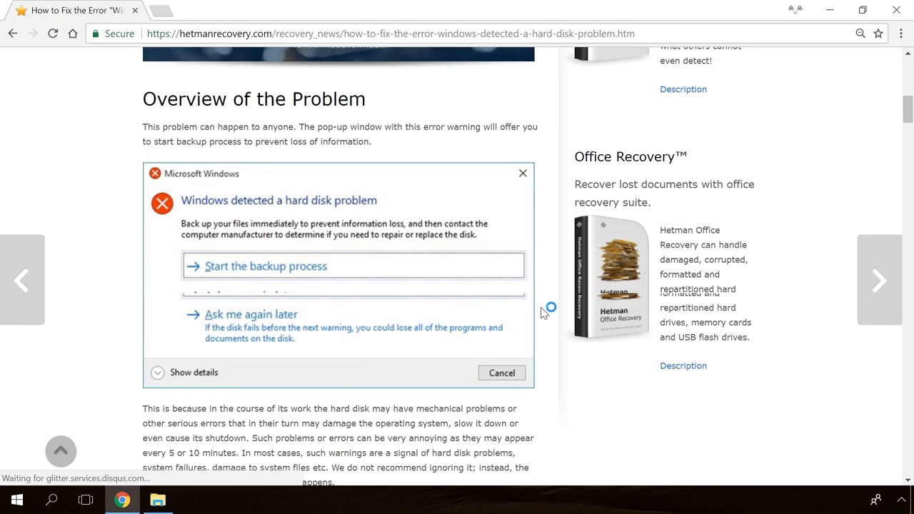
Bring up the Send us a message form and enter 'Hello'.
scroll(down, 3)
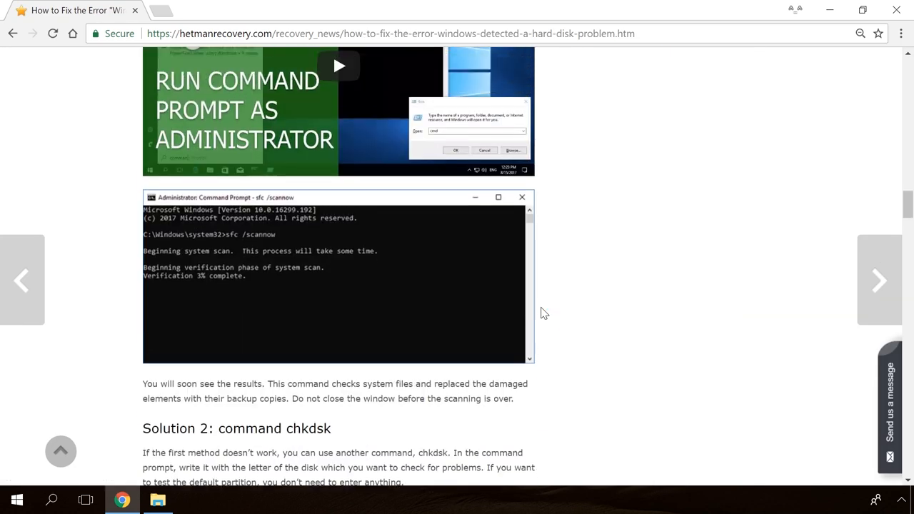
click(889, 407)
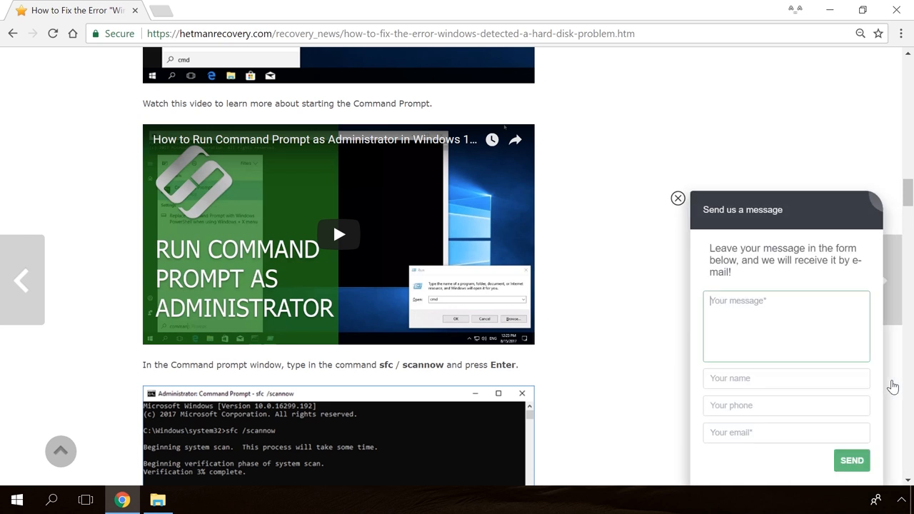
text(Hello)
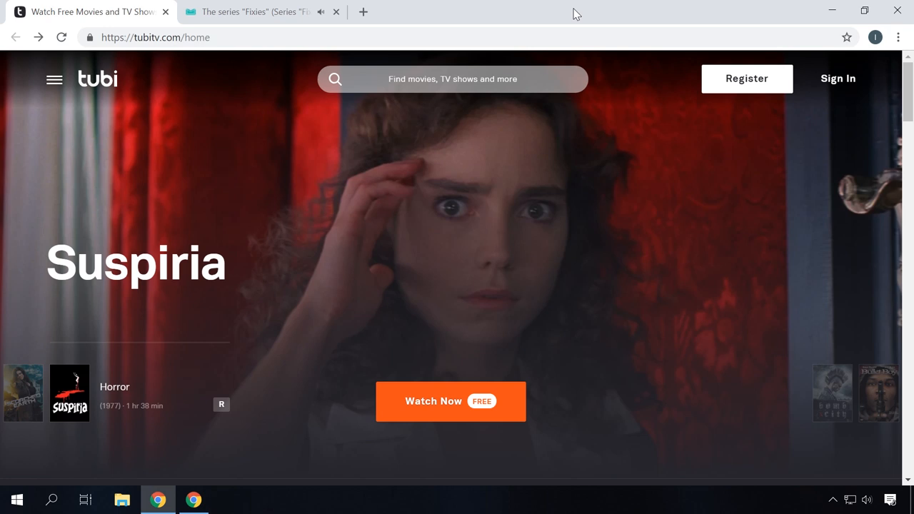
Scroll the Tubi home page down to the Most Popular movies row.
scroll(down, 3)
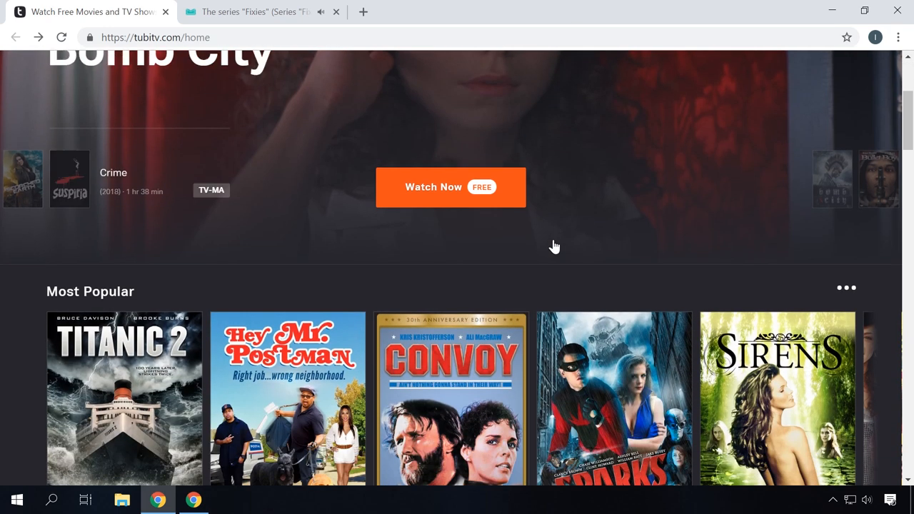
scroll(down, 3)
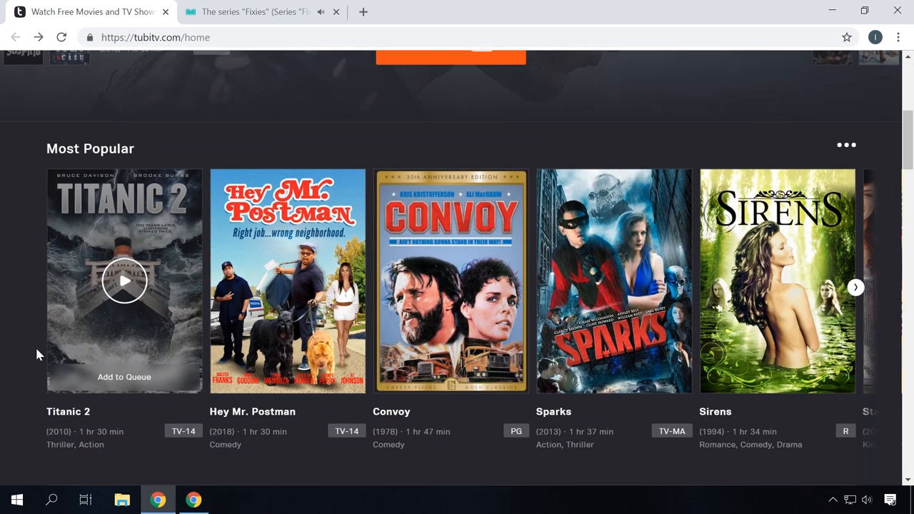
scroll(down, 3)
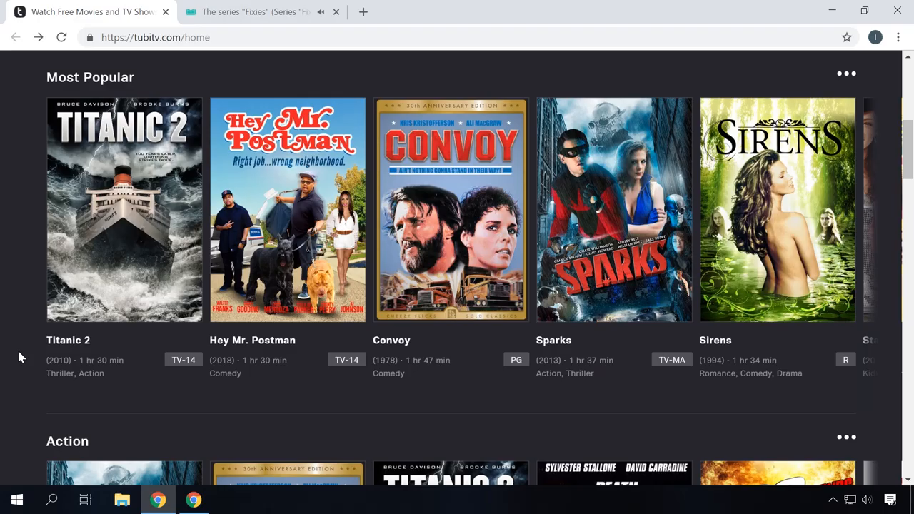
click(250, 11)
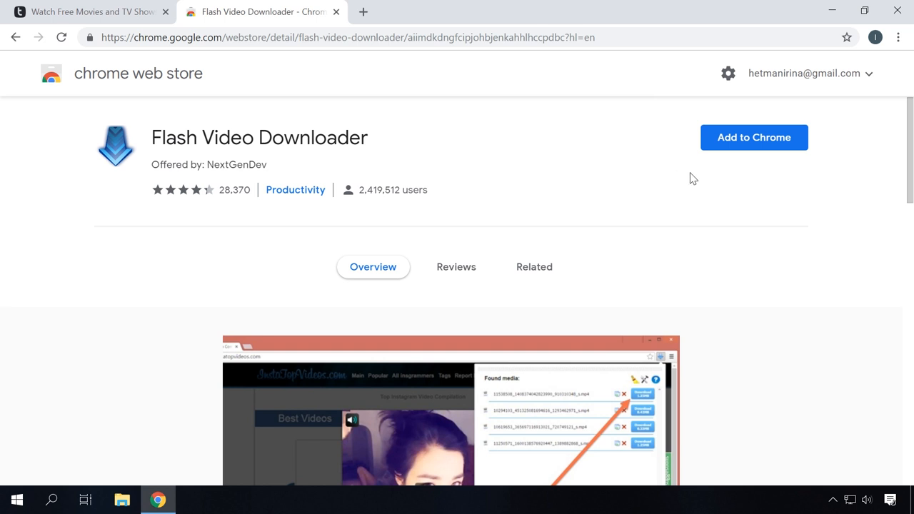
Add Flash Video Downloader to Chrome and confirm the extension install.
click(753, 137)
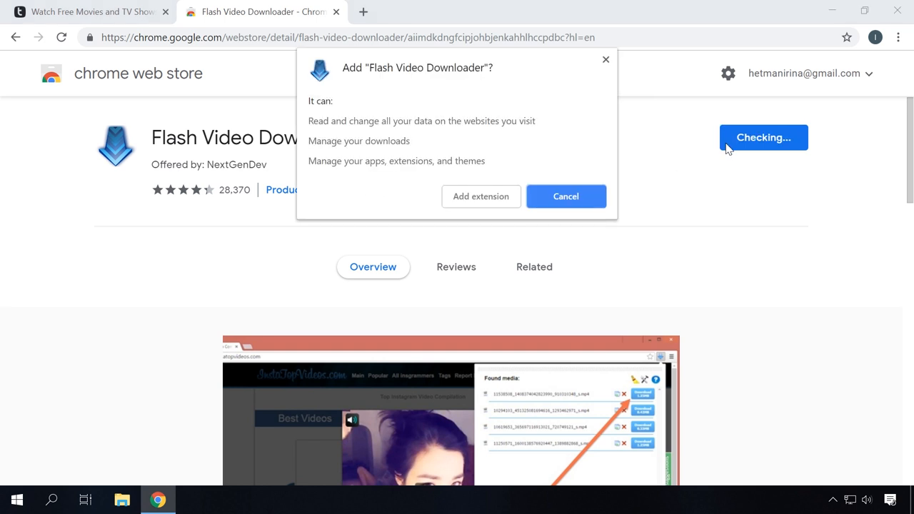
click(565, 196)
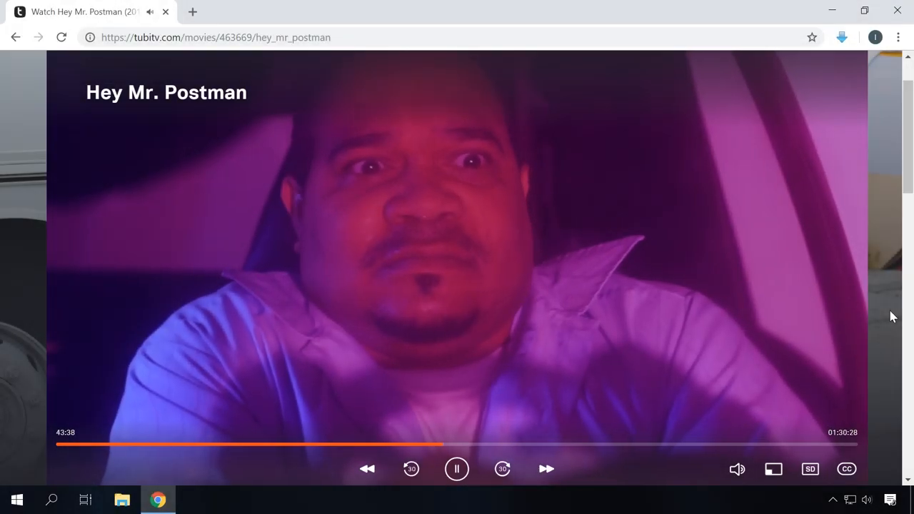
Return to the Tubi Hey Mr. Postman tab via the downloader toolbar icon.
click(842, 37)
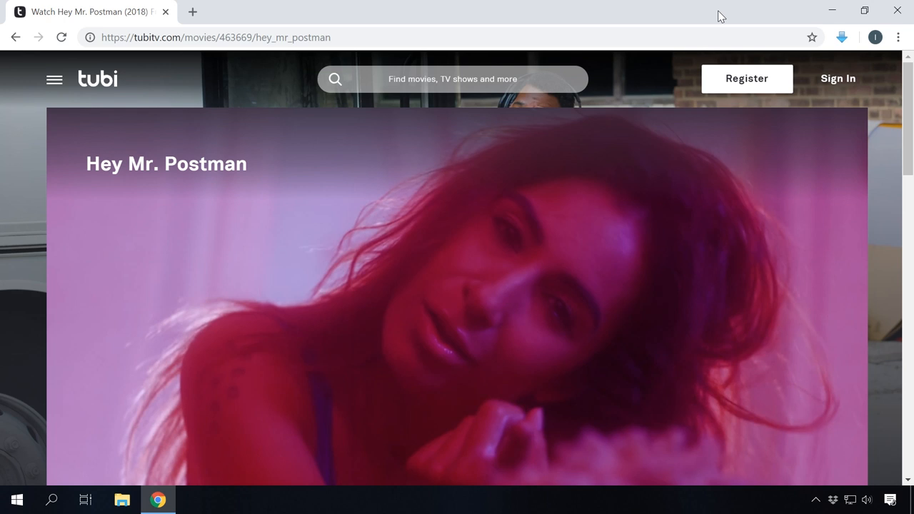
Open Flash Video Downloader's Options page and review the detected video formats.
right_click(841, 37)
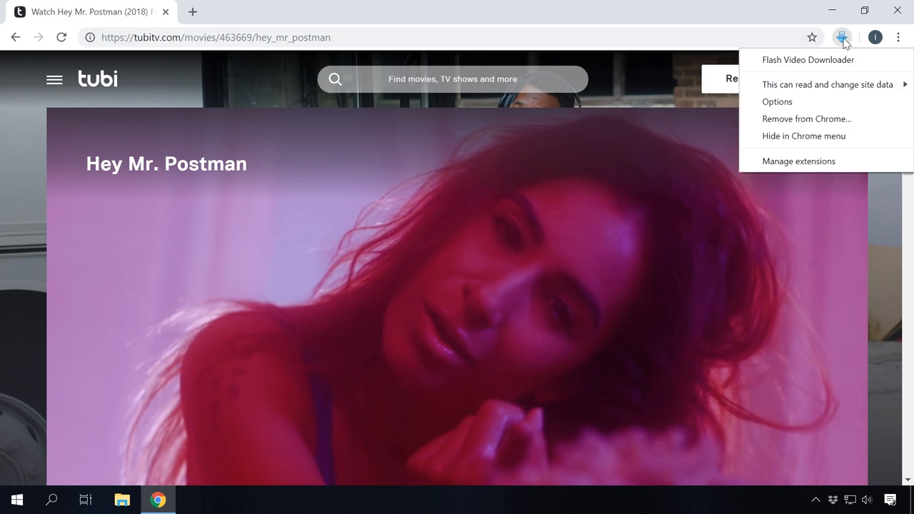
click(777, 102)
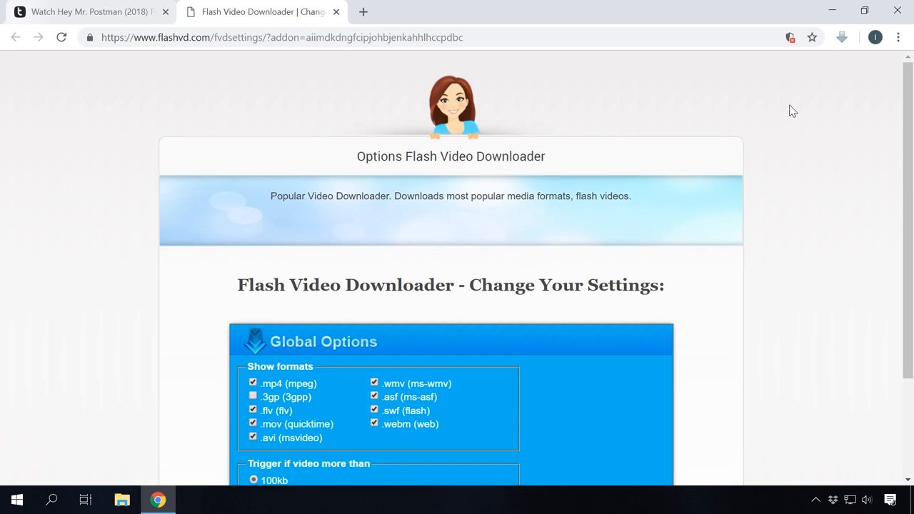
scroll(down, 3)
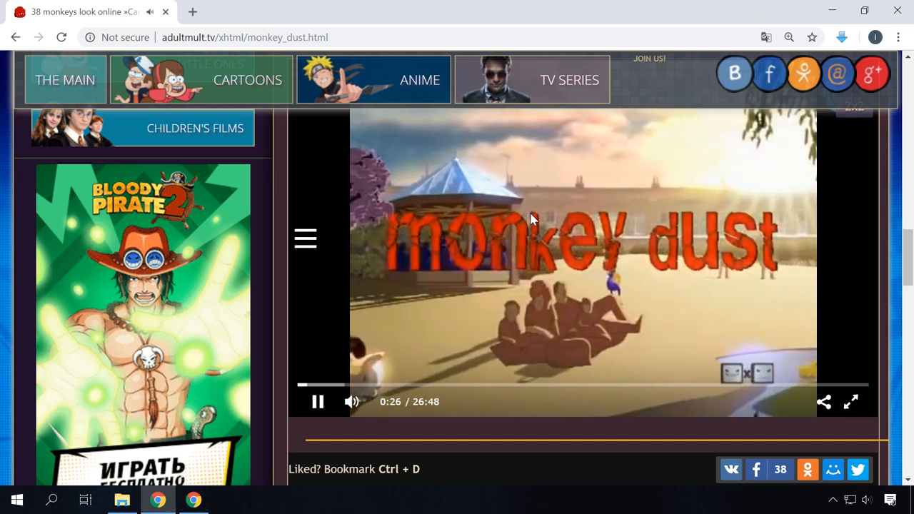
mouse_move(677, 219)
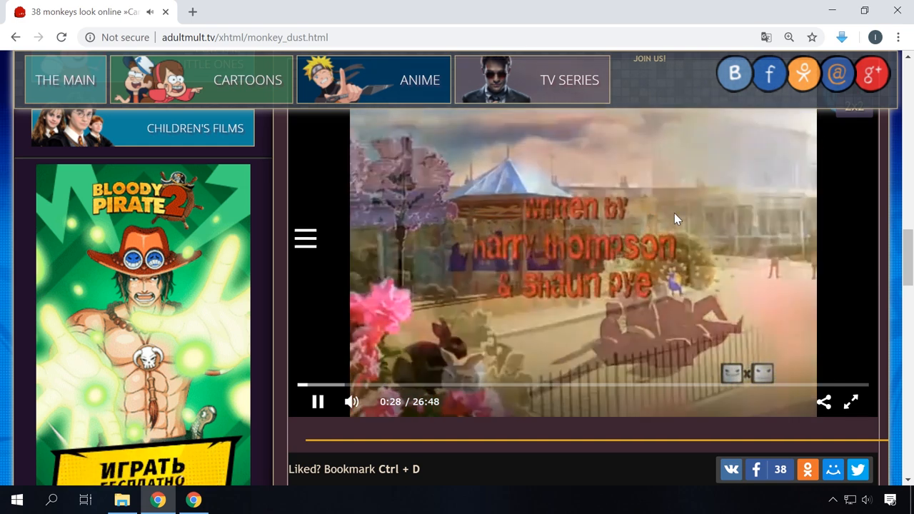
Open Developer tools from Chrome's More tools menu to list the page's network requests.
click(898, 37)
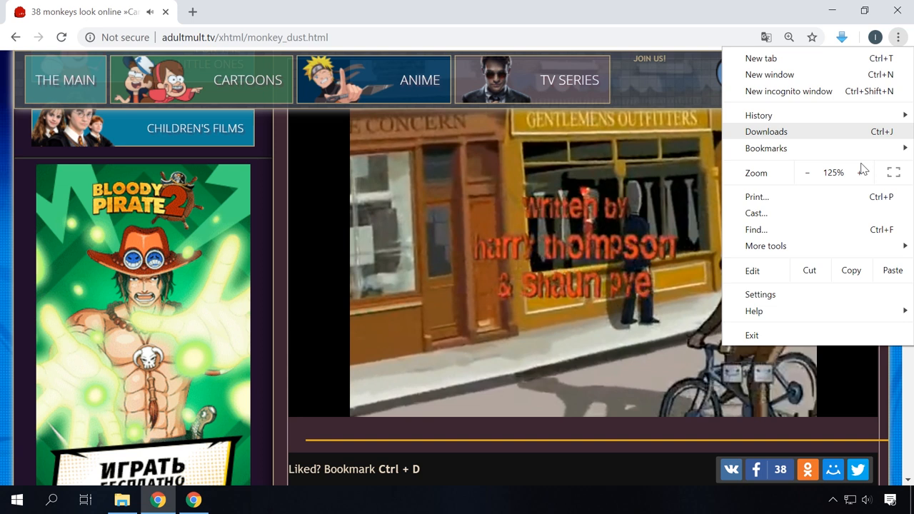
click(765, 245)
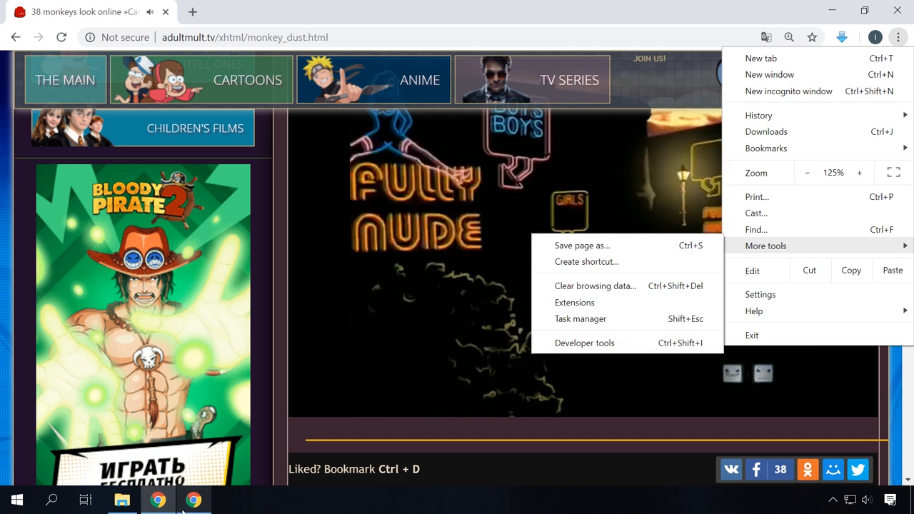
click(584, 343)
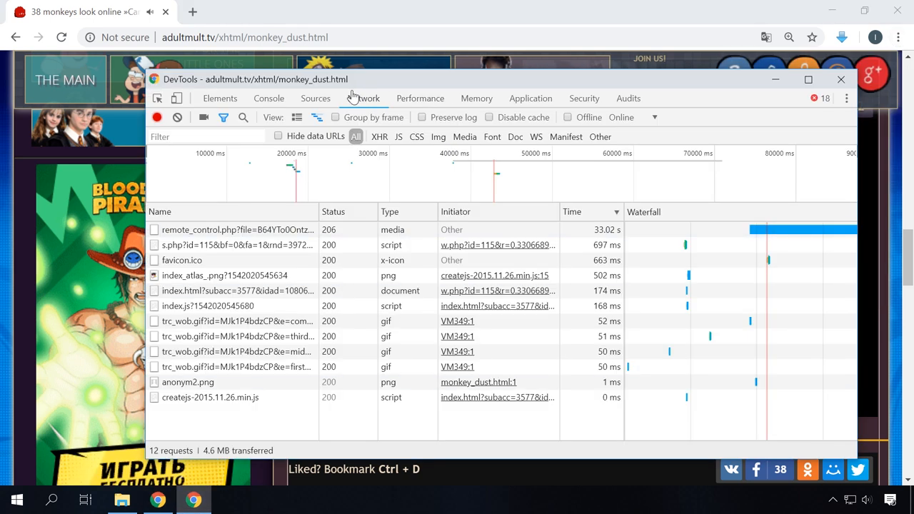
mouse_move(425, 110)
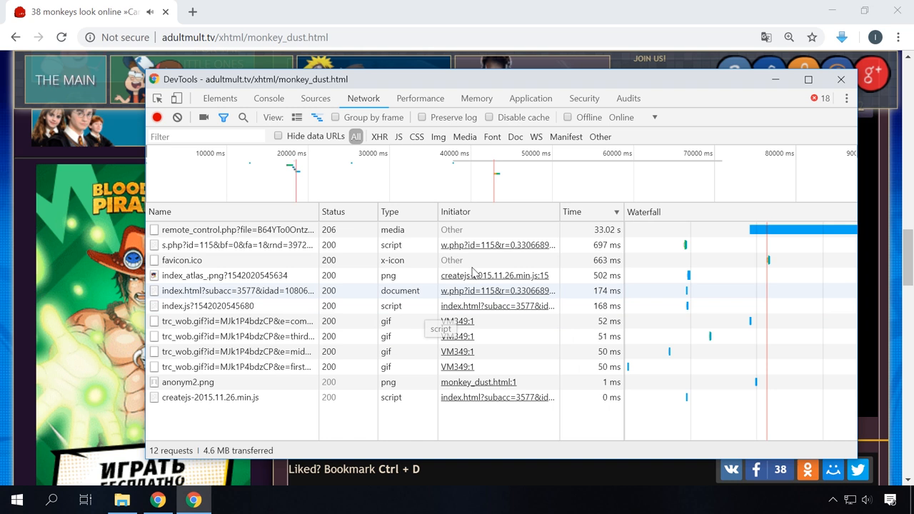
mouse_move(764, 232)
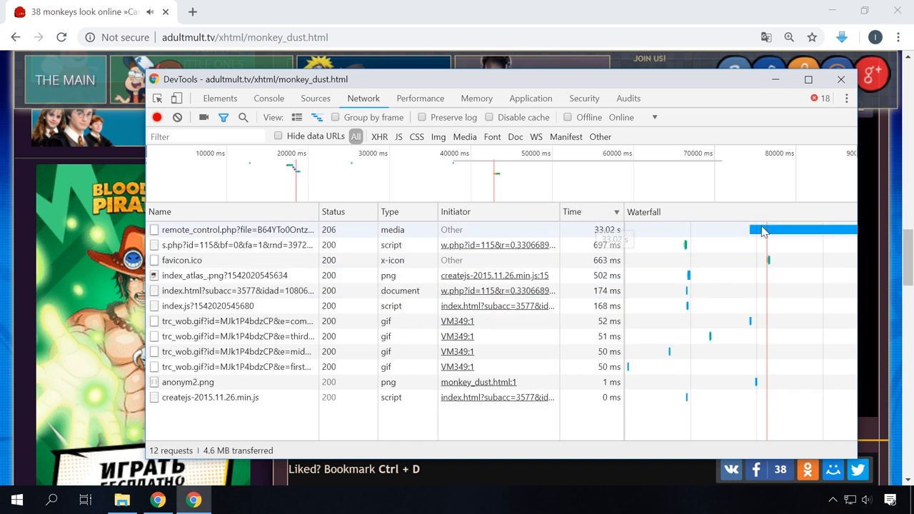
mouse_move(214, 229)
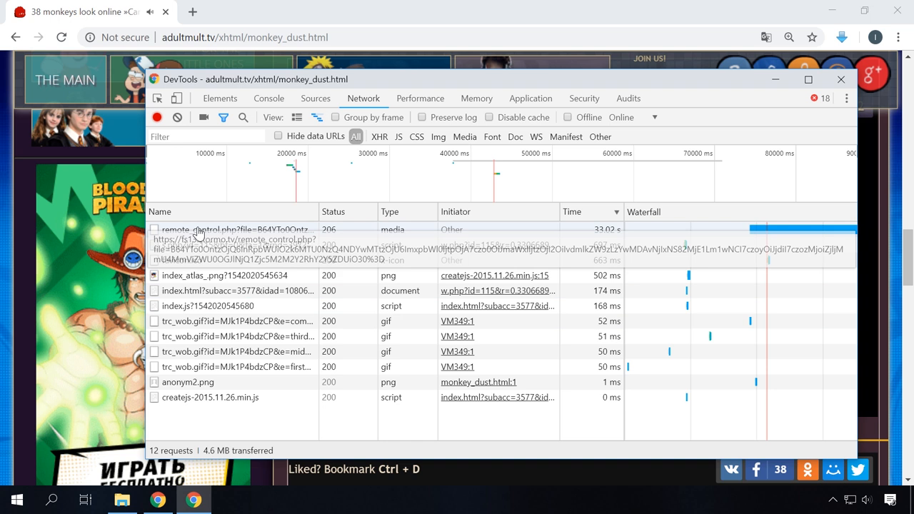
Open the remote_control.php media request in a new tab from the Network list.
right_click(193, 229)
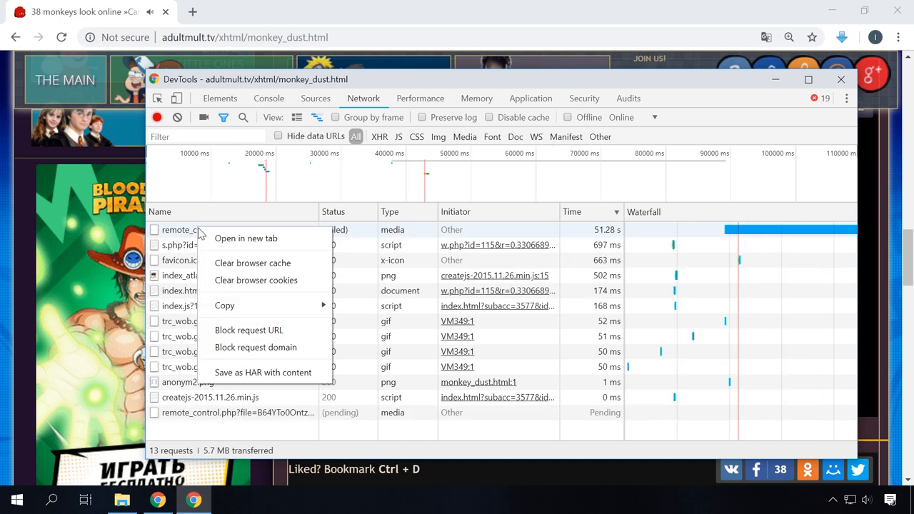
click(246, 238)
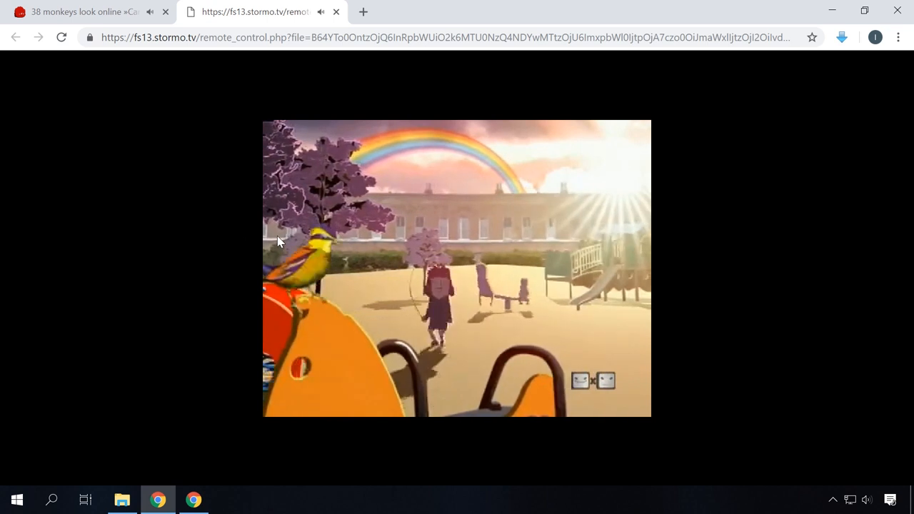
Save the playing Monkey Dust video to the computer via 'Save video as...'.
right_click(350, 221)
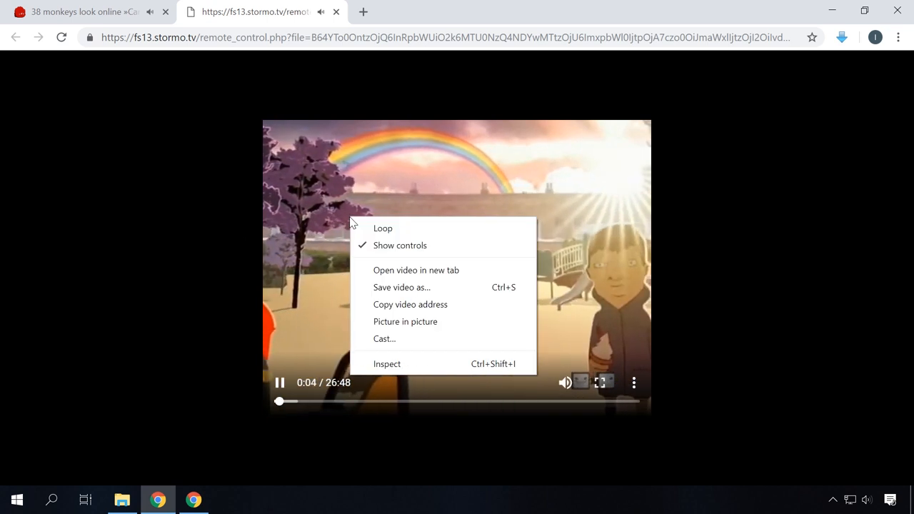
click(401, 287)
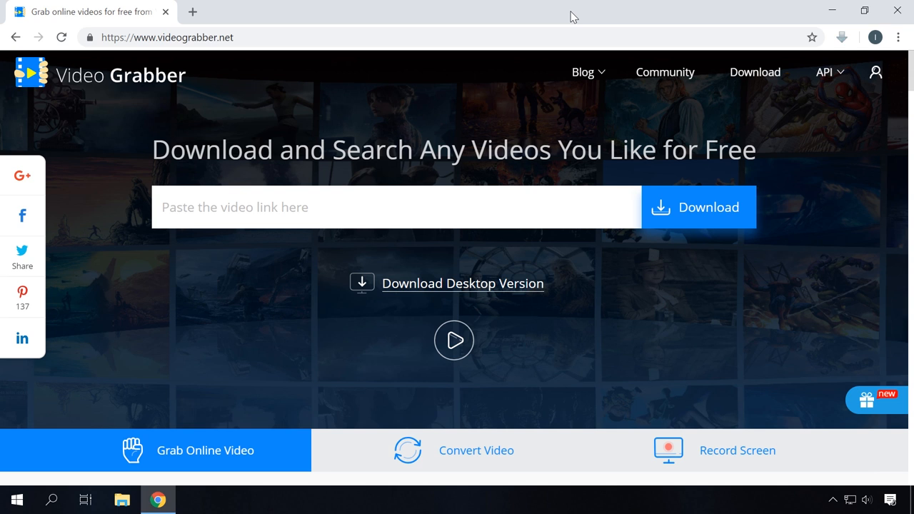
mouse_move(137, 208)
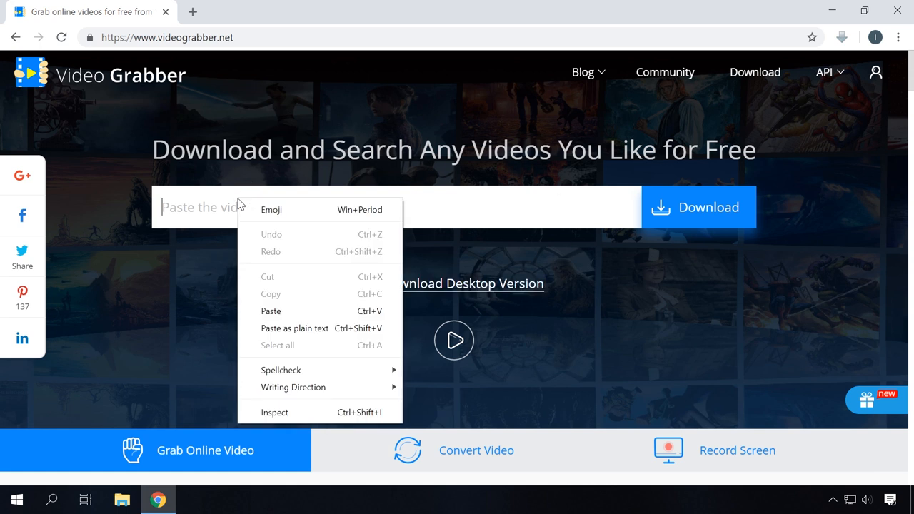
mouse_move(289, 316)
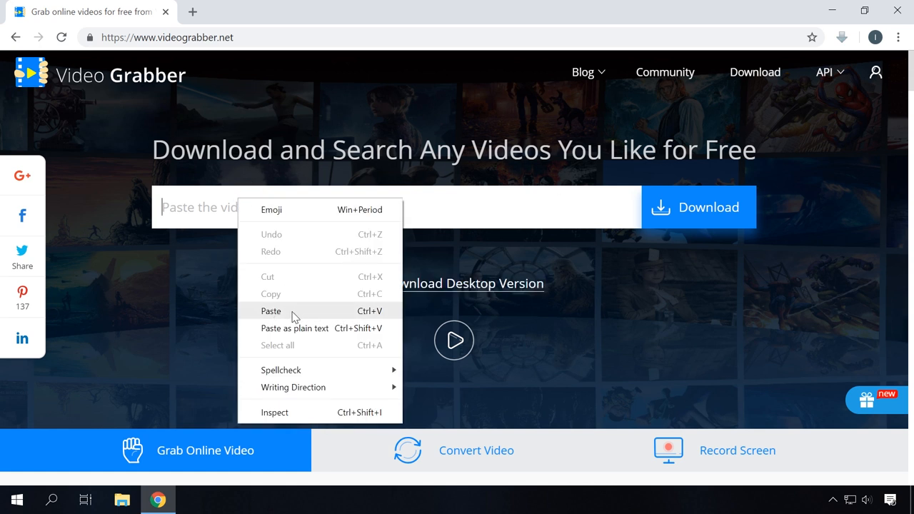
mouse_move(640, 201)
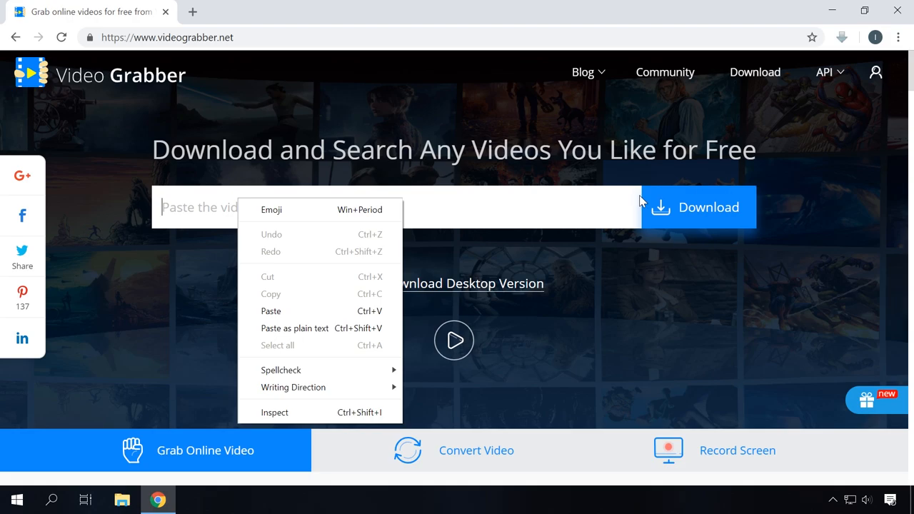